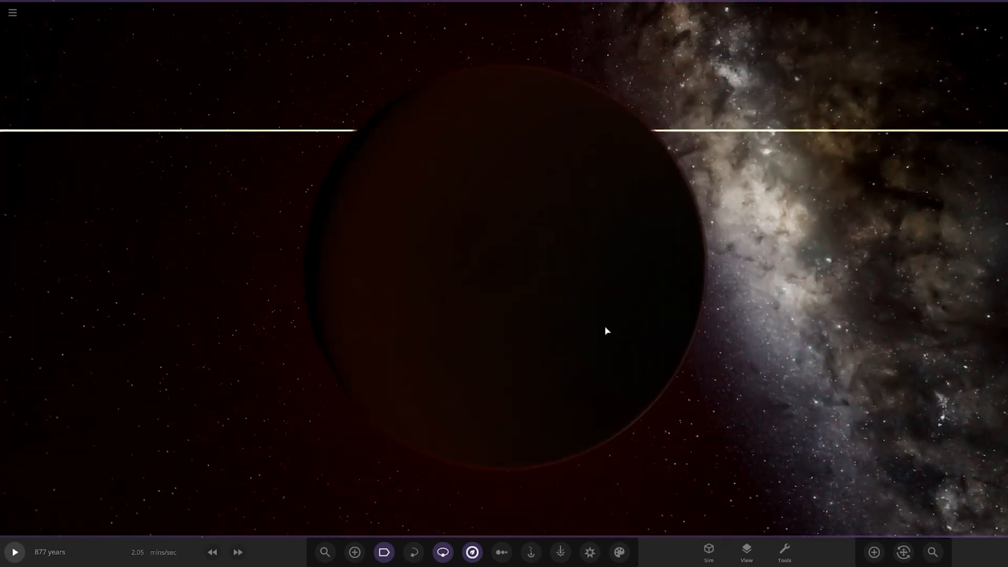
- Show Brone XLA1's appearance layers in its properties panel
{"action": "left_click", "coordinate": [607, 330]}
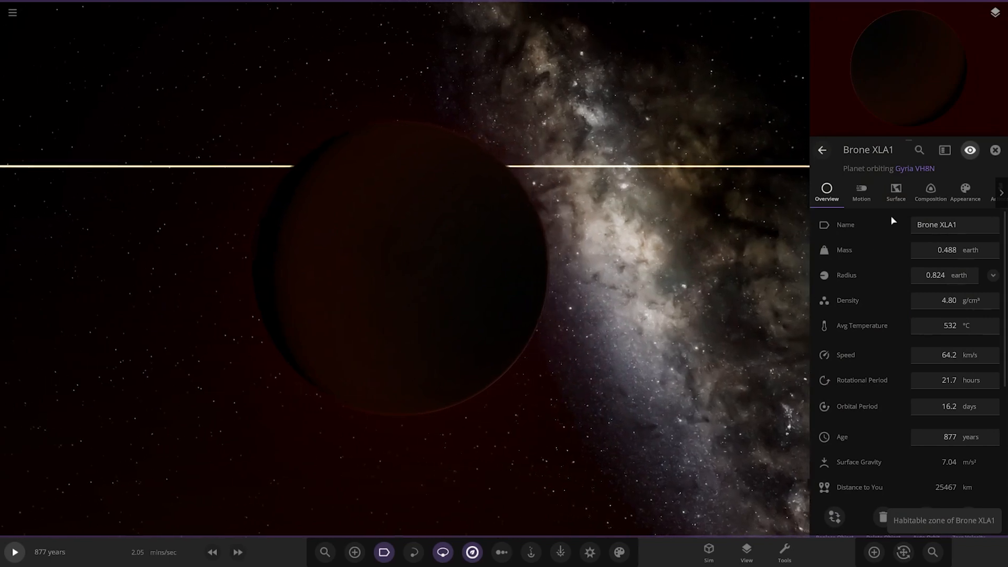
{"action": "left_click", "coordinate": [965, 190]}
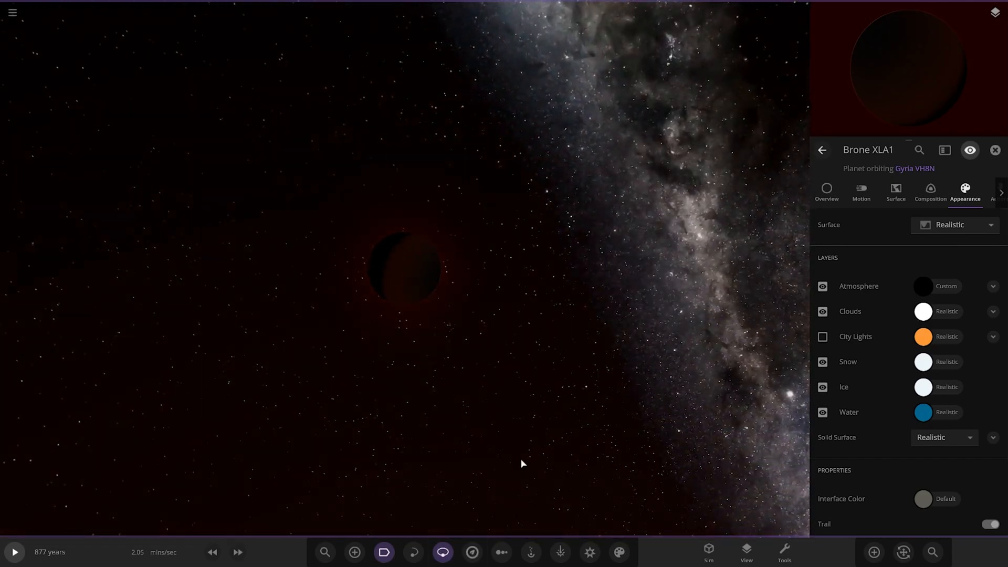
{"action": "left_click", "coordinate": [443, 553]}
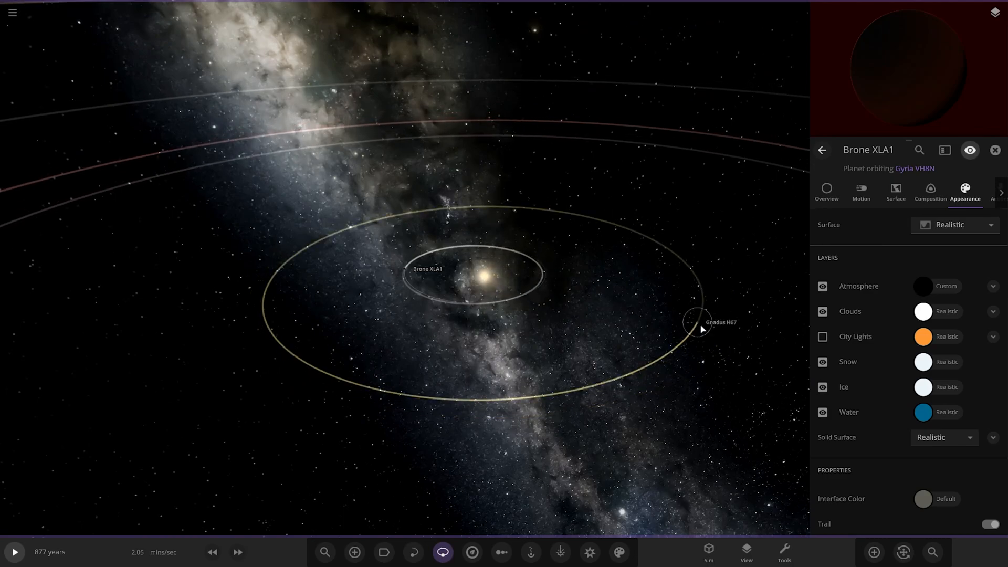
- Inspect Gnadus H67's overview stats, then deselect it to return to the system view
{"action": "left_click", "coordinate": [691, 323]}
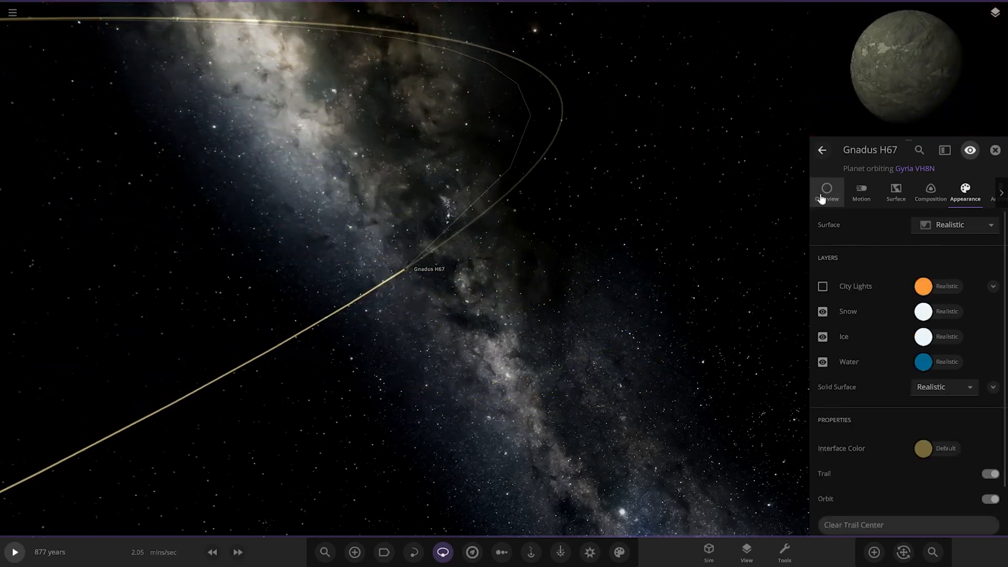
{"action": "left_click", "coordinate": [826, 191]}
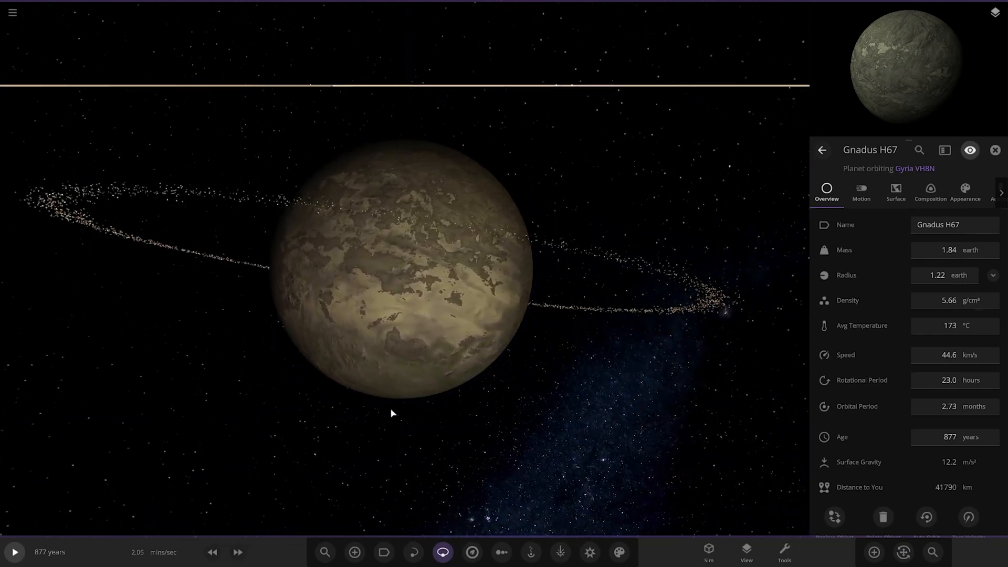
{"action": "scroll", "scroll_direction": "down", "scroll_amount": 3}
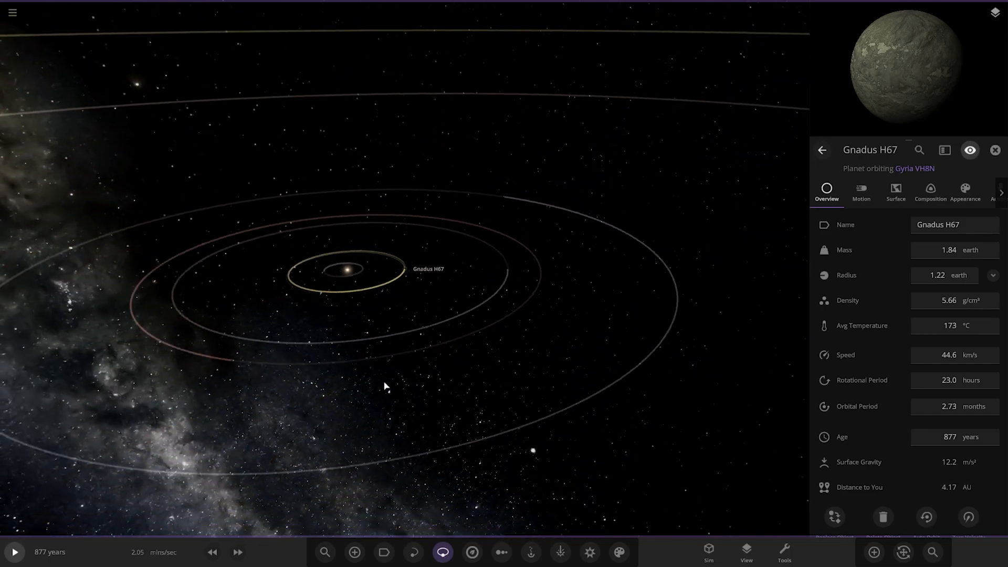
{"action": "left_click", "coordinate": [994, 150]}
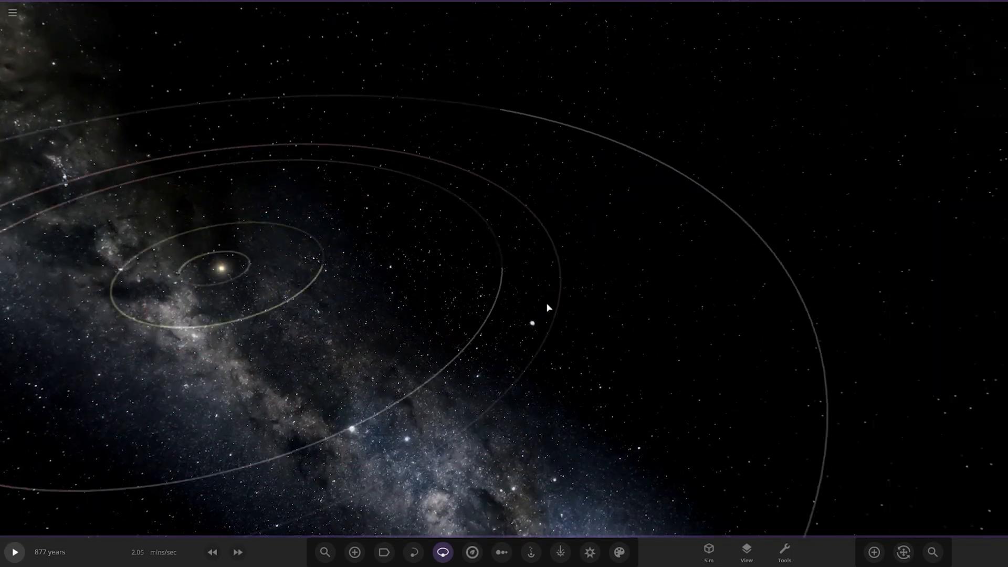
- Inspect Gromia QTT's composition and Earth-similarity stats, ending on its overview
{"action": "left_click", "coordinate": [530, 333]}
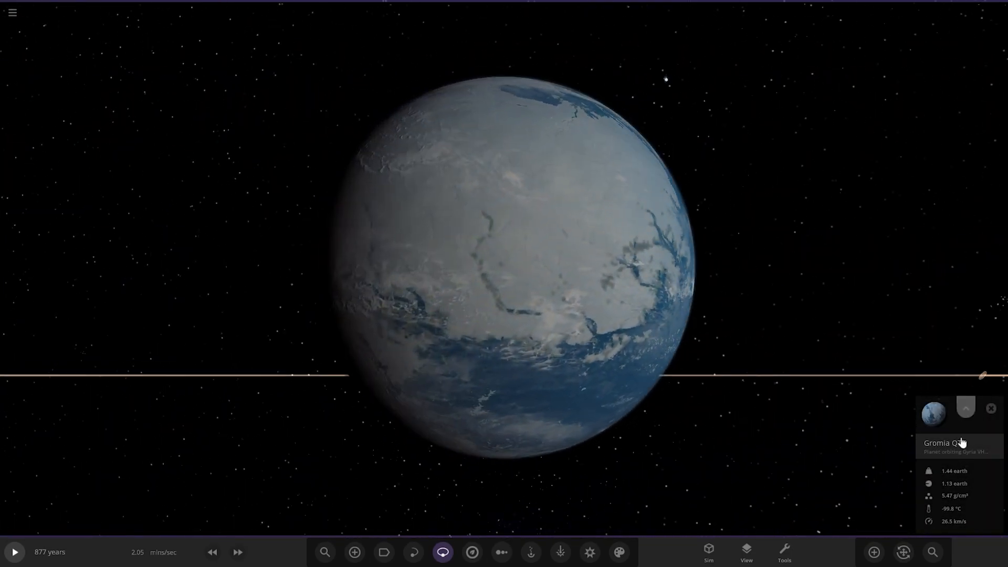
{"action": "left_click", "coordinate": [964, 407]}
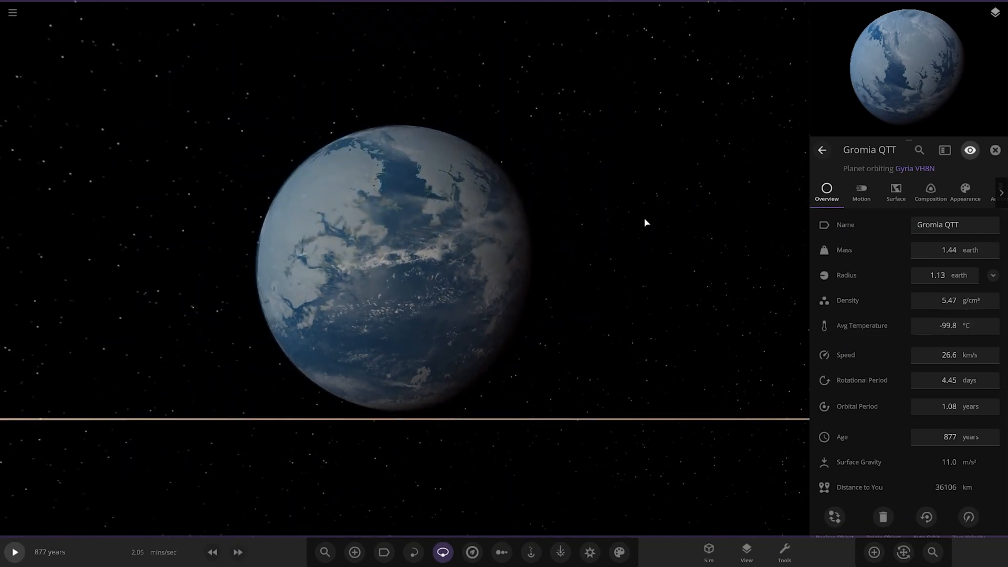
{"action": "left_click", "coordinate": [930, 189]}
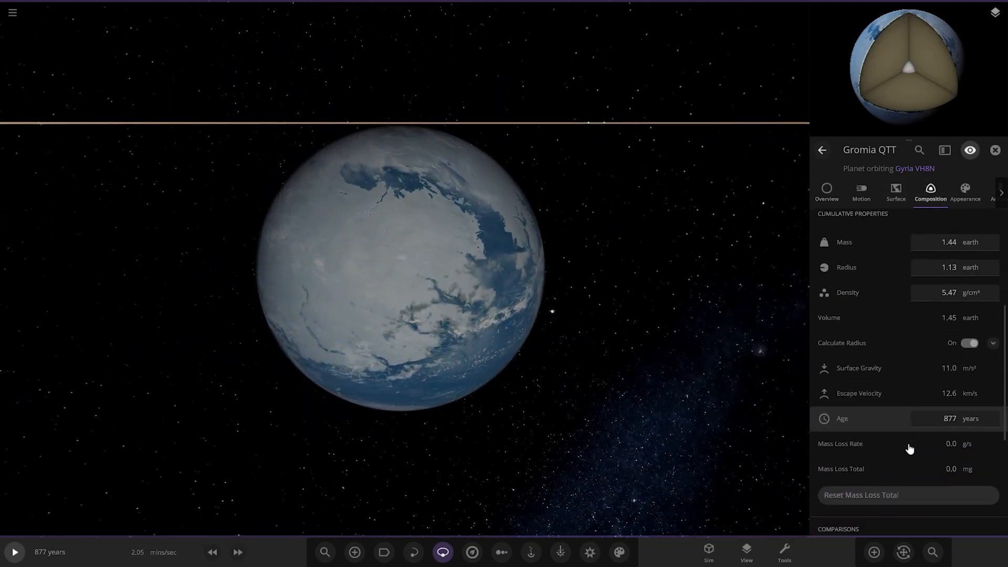
{"action": "scroll", "scroll_direction": "down", "scroll_amount": 3}
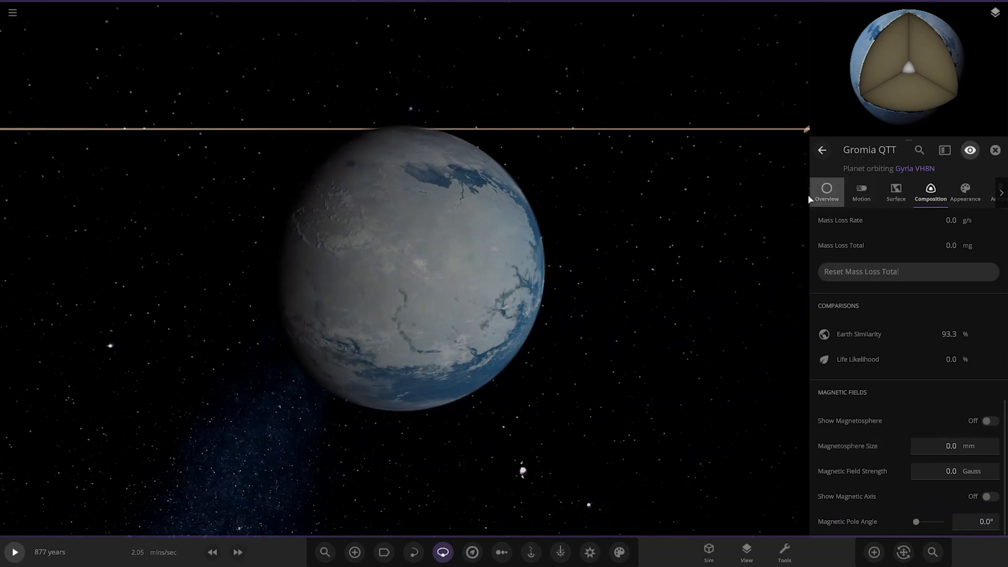
{"action": "left_click", "coordinate": [826, 192]}
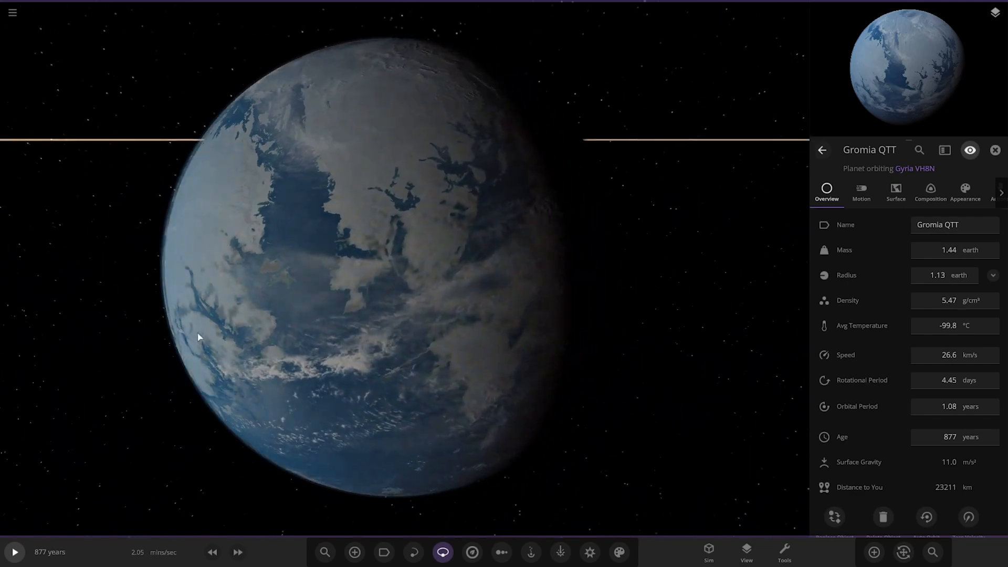
{"action": "scroll", "scroll_direction": "down", "scroll_amount": 3}
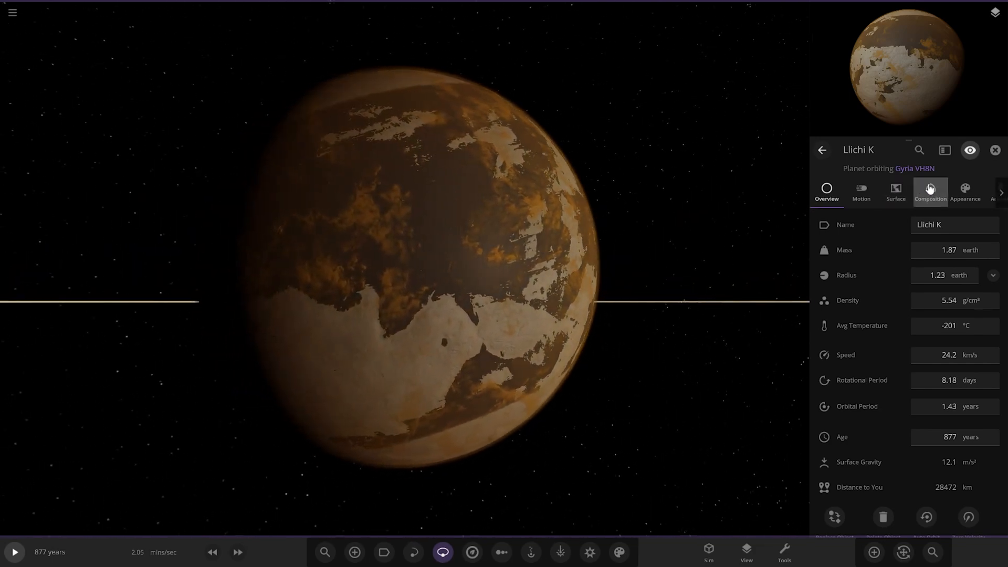
- Check Llichi K's composition details and return to its overview
{"action": "left_click", "coordinate": [930, 191]}
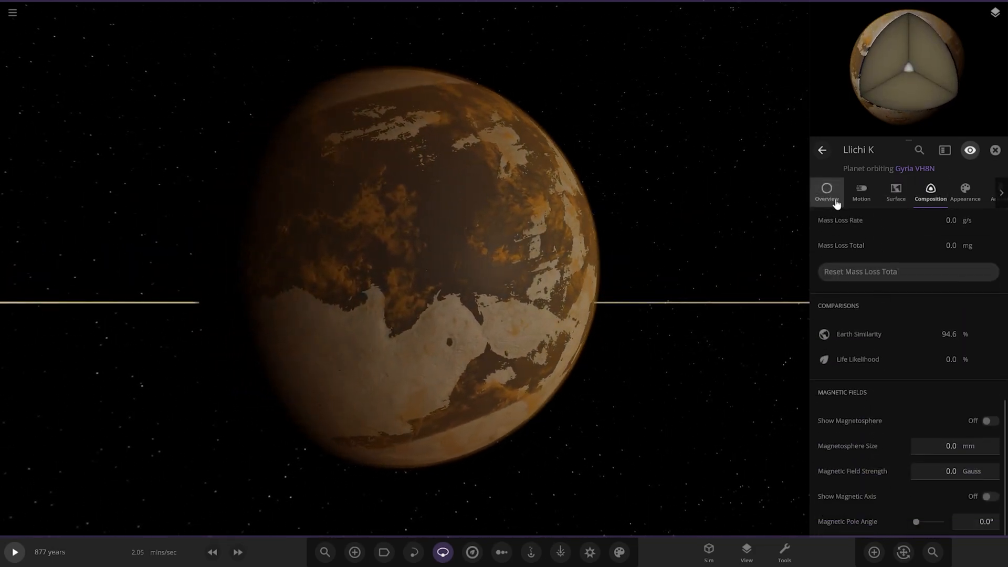
{"action": "left_click", "coordinate": [826, 193]}
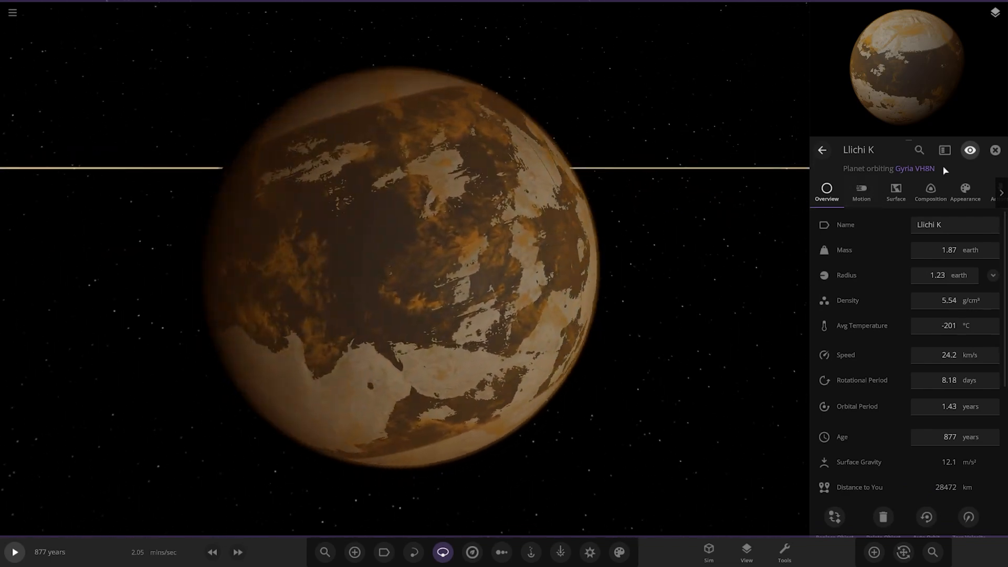
{"action": "left_click", "coordinate": [895, 190]}
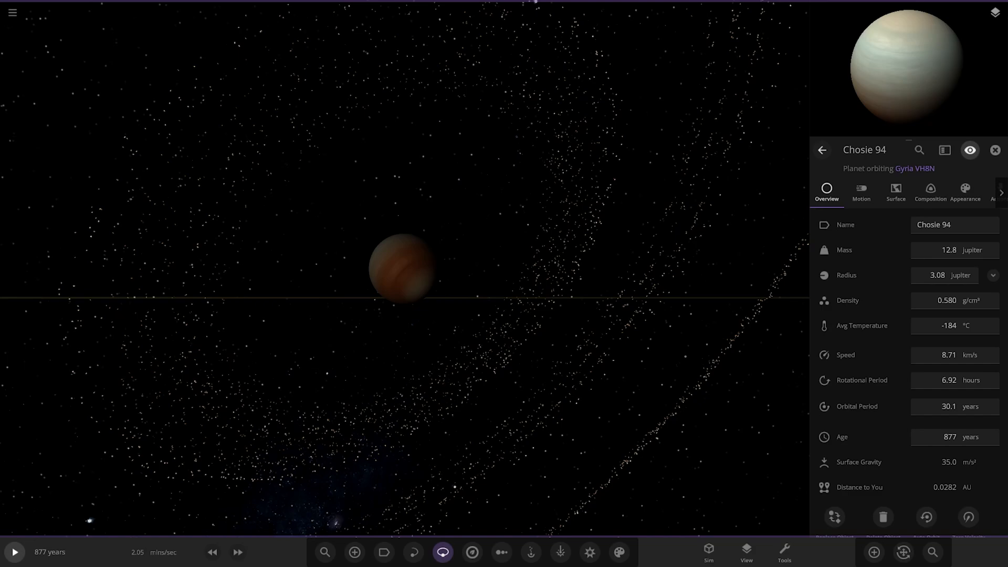
{"action": "mouse_move", "coordinate": [285, 344]}
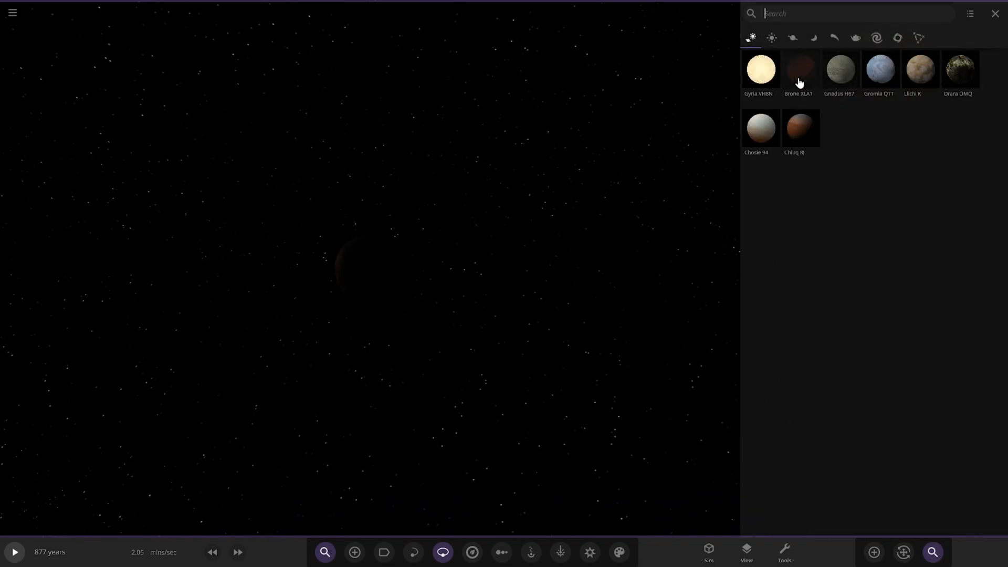
{"action": "mouse_move", "coordinate": [926, 158]}
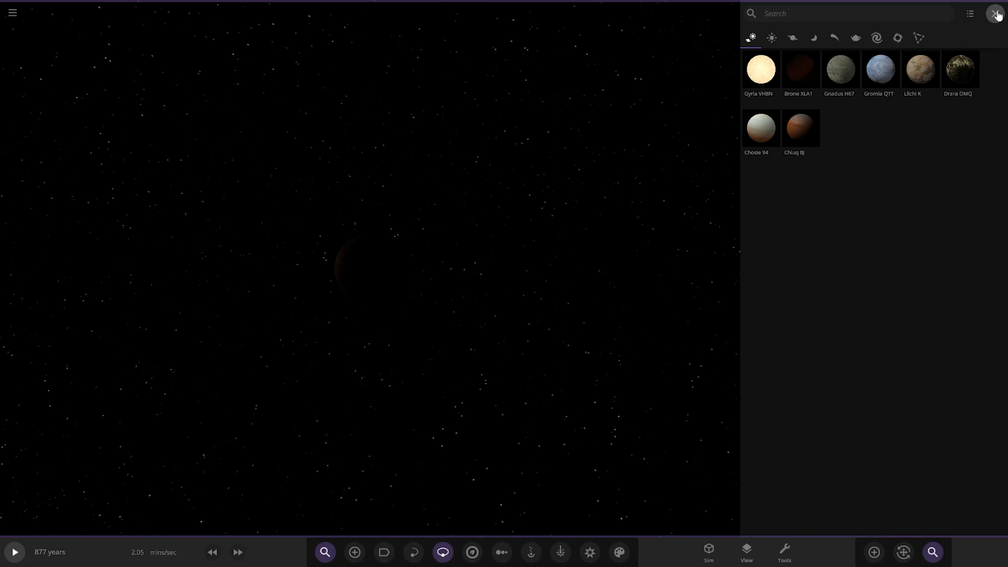
- Close the Search panel and select the dark reddish planet in the view
{"action": "left_click", "coordinate": [995, 13]}
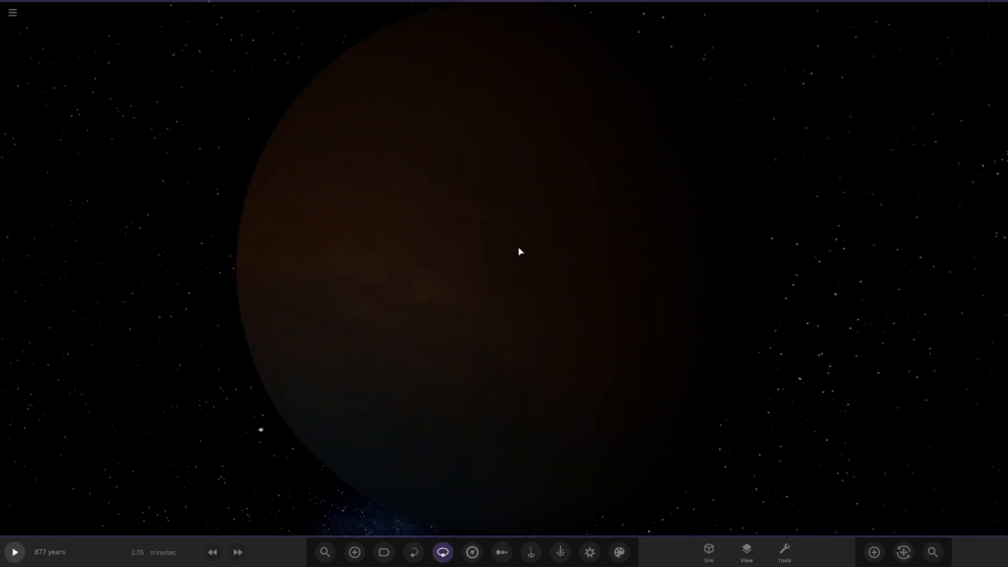
{"action": "left_click", "coordinate": [520, 253]}
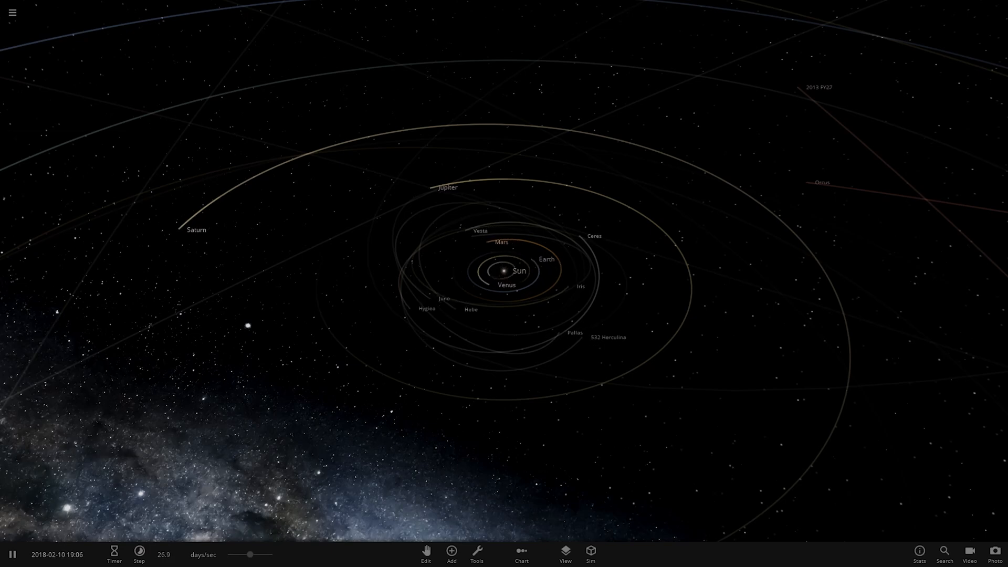
- Show the Workshop's Subscribed simulations list from the main menu
{"action": "left_click", "coordinate": [13, 13]}
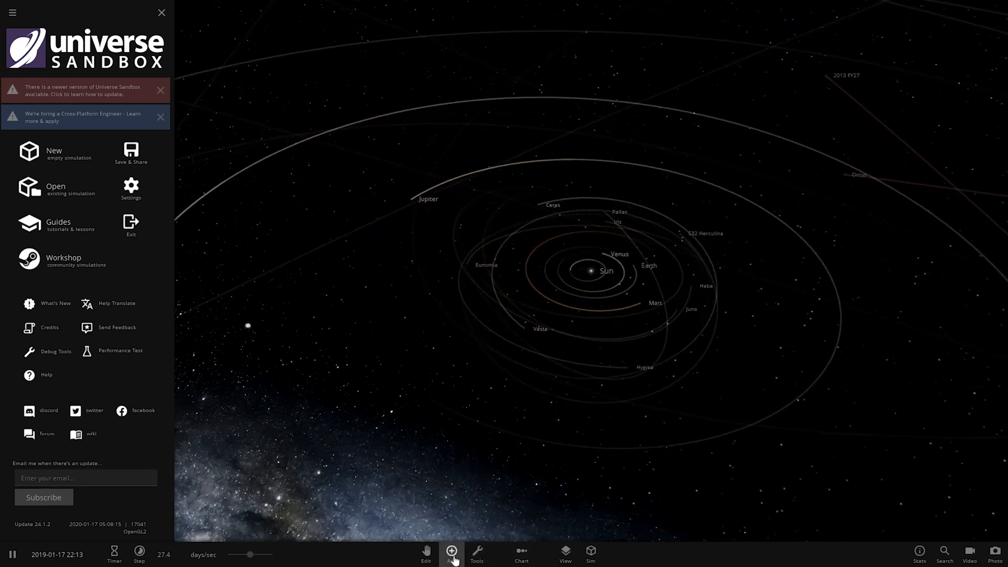
{"action": "left_click", "coordinate": [451, 565]}
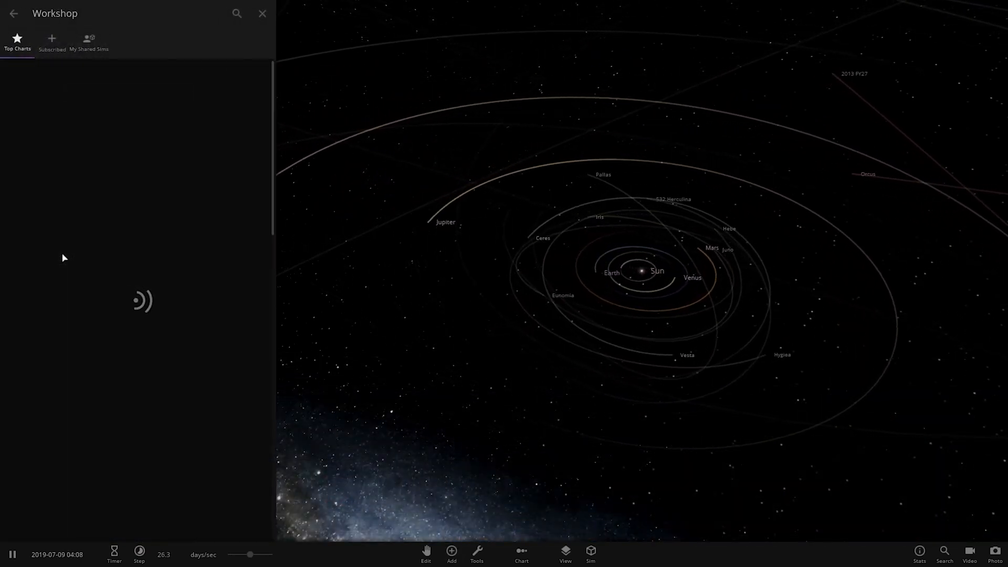
{"action": "left_click", "coordinate": [52, 40]}
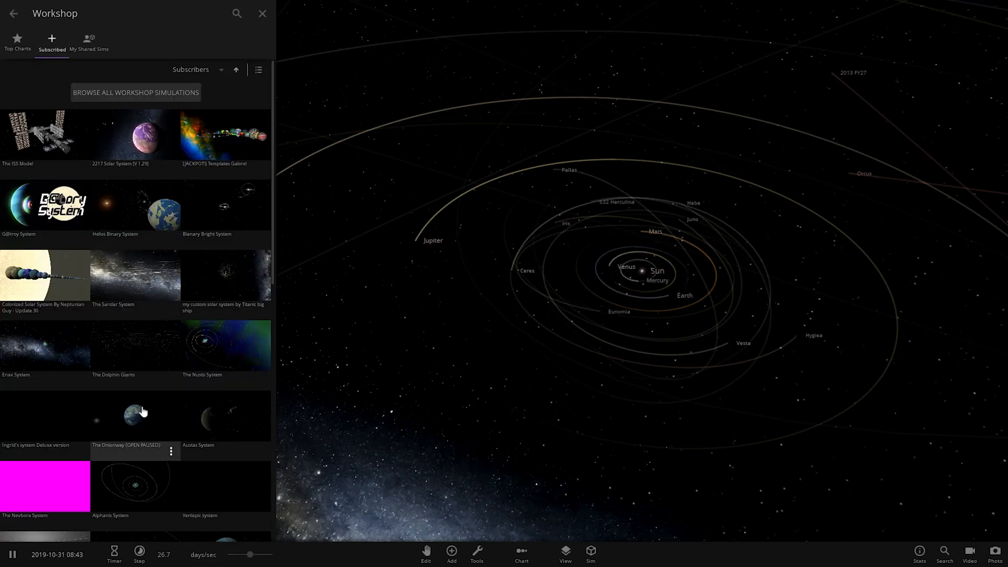
{"action": "scroll", "scroll_direction": "down", "scroll_amount": 3}
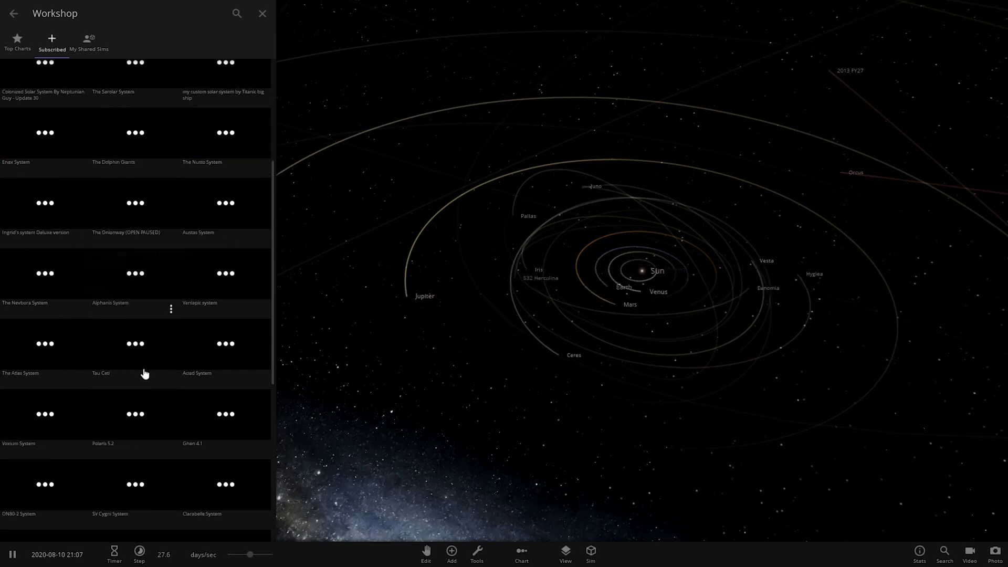
- Filter the subscribed simulations by searching 'al'
{"action": "left_click", "coordinate": [238, 14]}
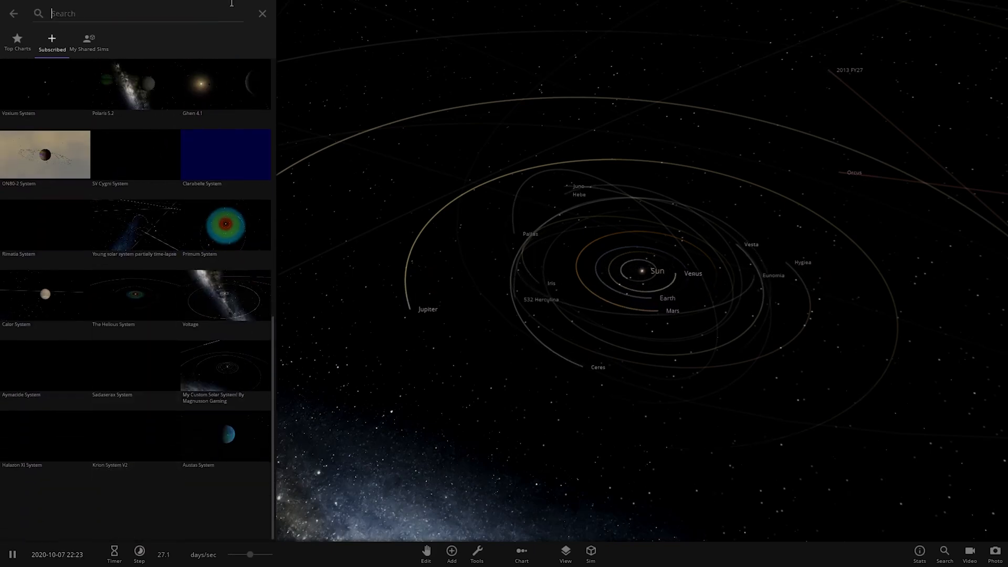
{"action": "type", "text": "al"}
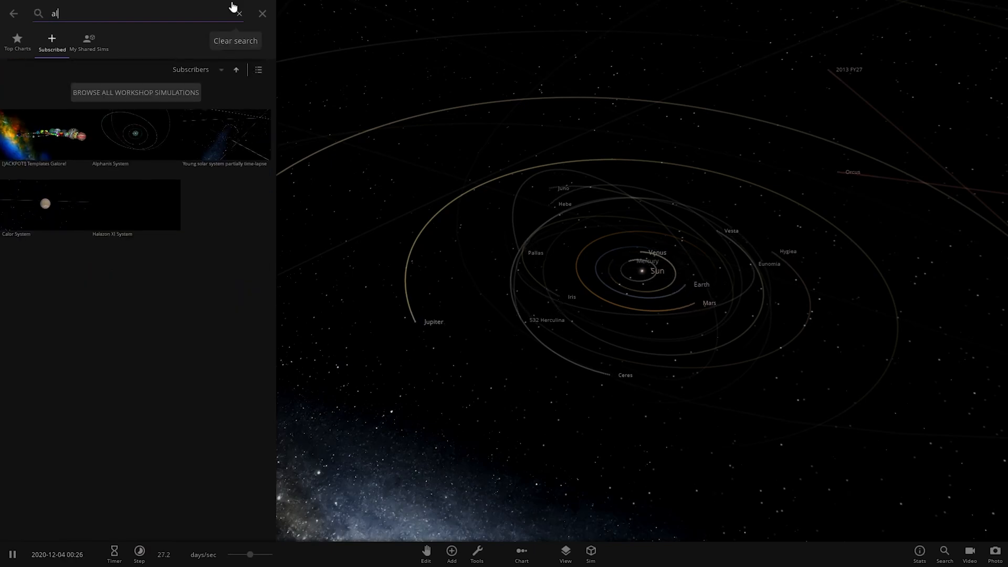
- Load the Alphanis System simulation from the Workshop results
{"action": "left_click", "coordinate": [261, 13]}
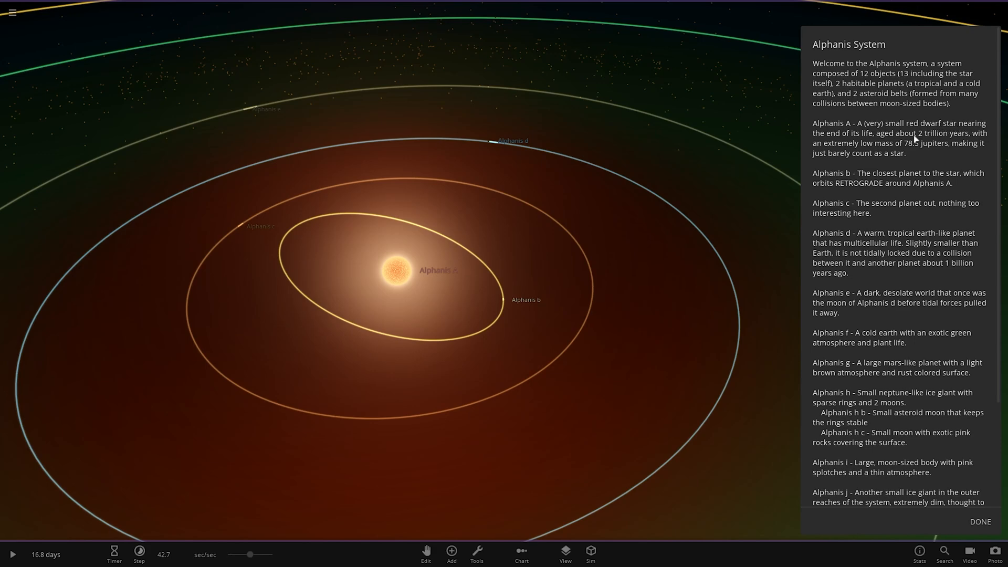
{"action": "mouse_move", "coordinate": [985, 138]}
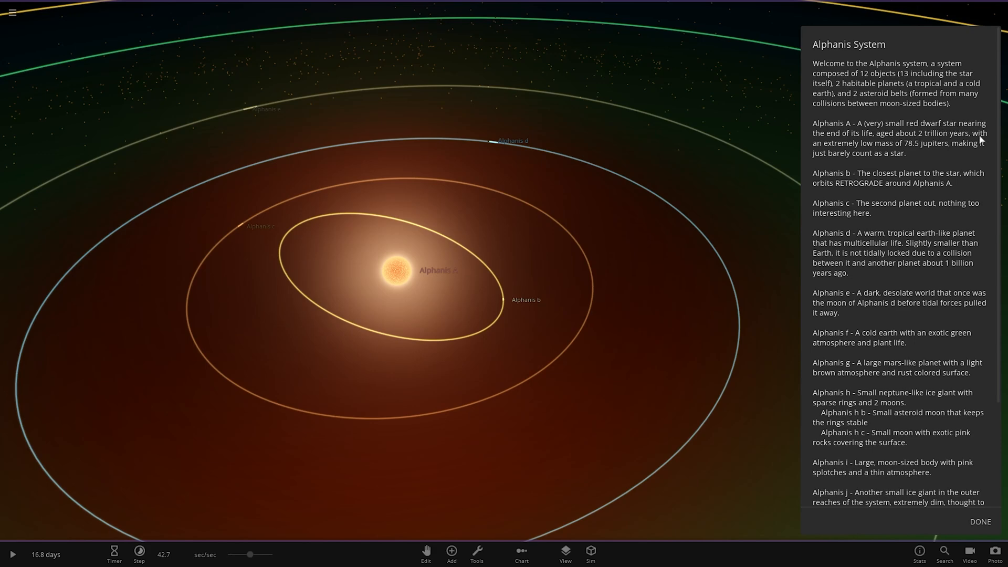
{"action": "mouse_move", "coordinate": [931, 149]}
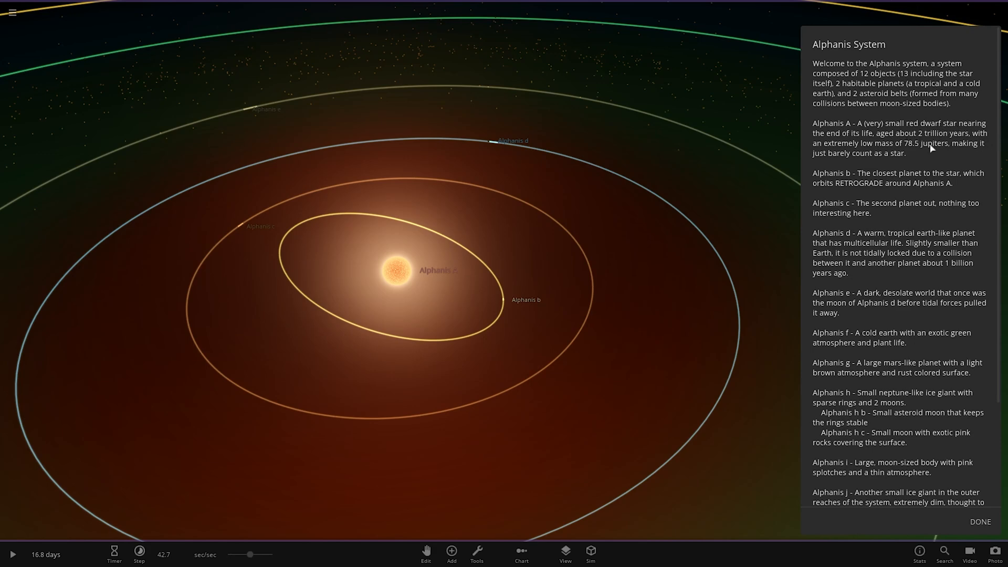
{"action": "mouse_move", "coordinate": [518, 329]}
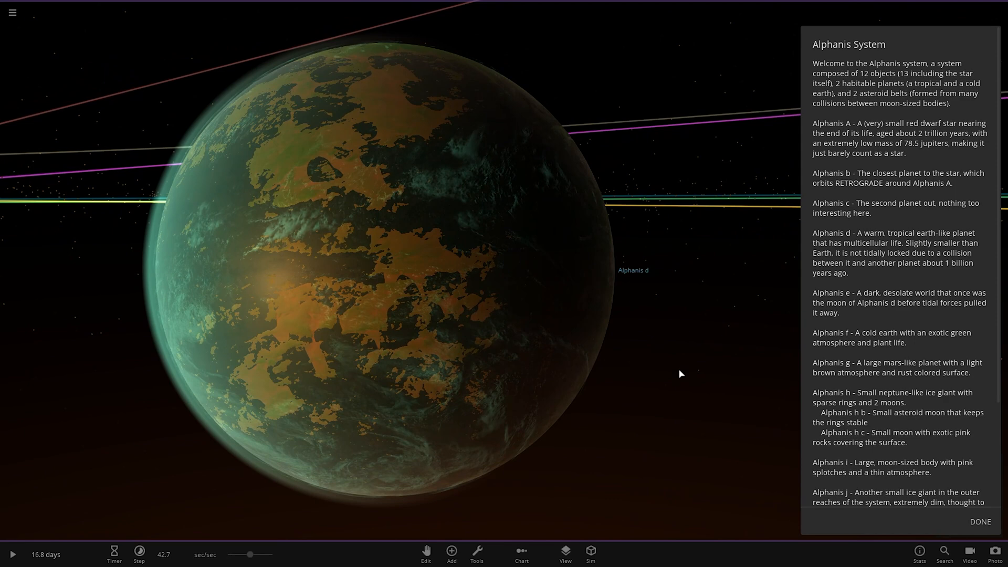
- Move focus to the next planet and hide the orbit lines via the View toolbar
{"action": "left_click", "coordinate": [565, 555]}
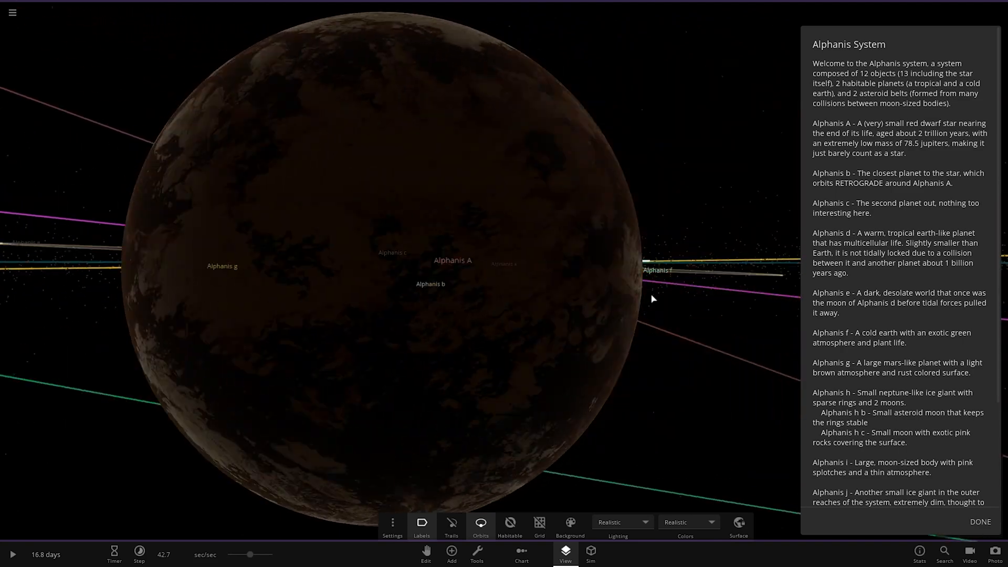
{"action": "left_click", "coordinate": [481, 523]}
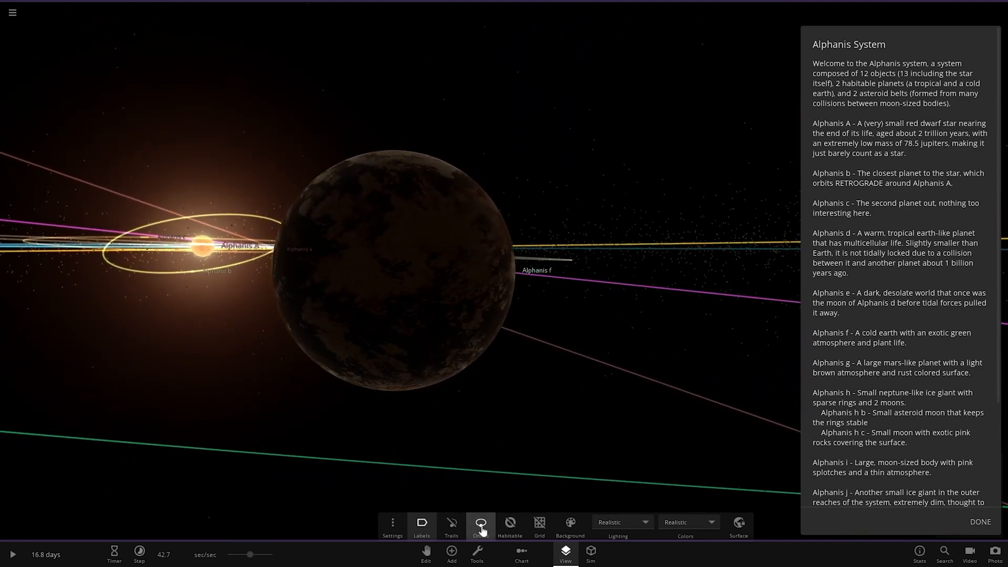
{"action": "left_click", "coordinate": [481, 523]}
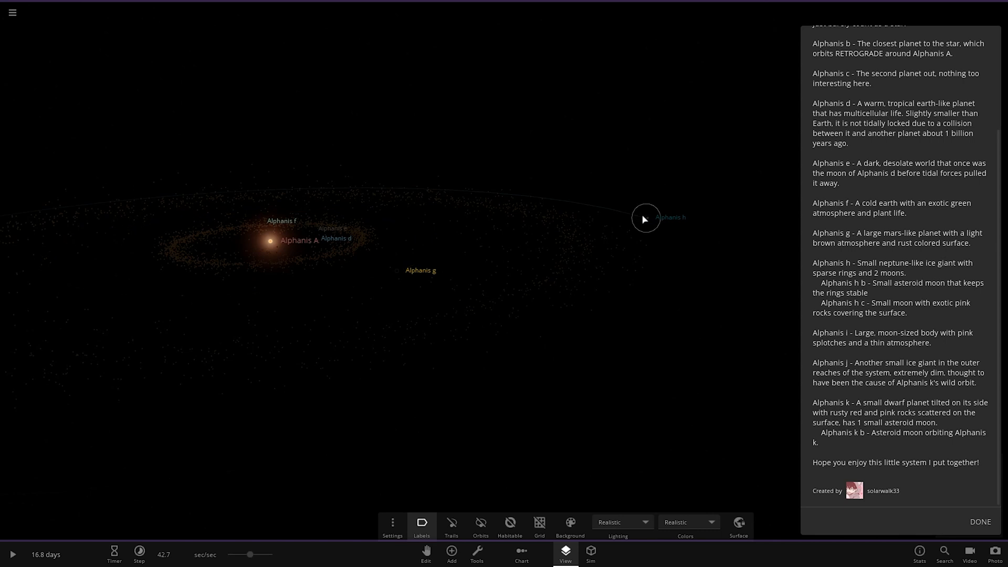
- Focus the ice giant Alphanis h and inspect its moon Alphanis h b
{"action": "left_click", "coordinate": [644, 217]}
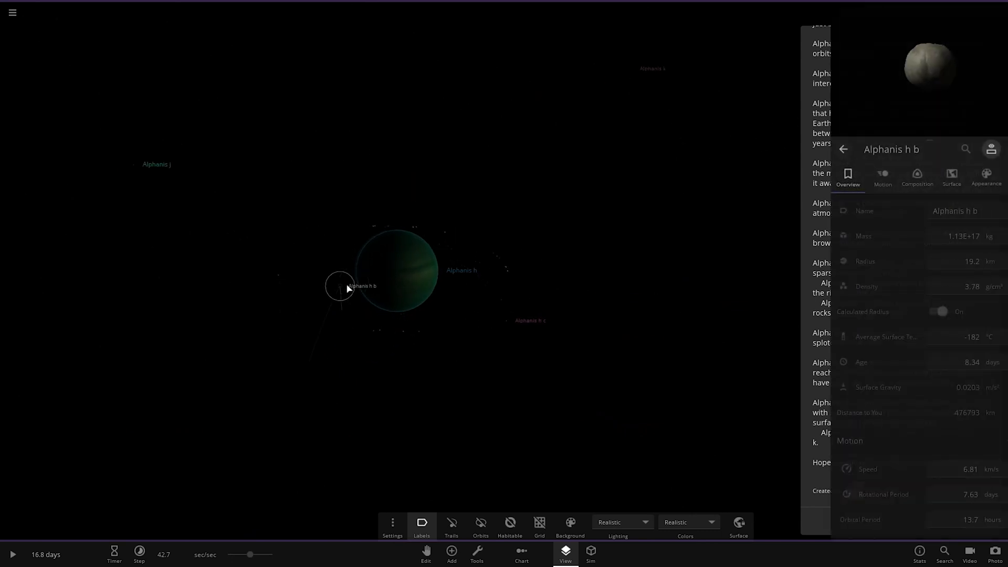
{"action": "left_click", "coordinate": [529, 320]}
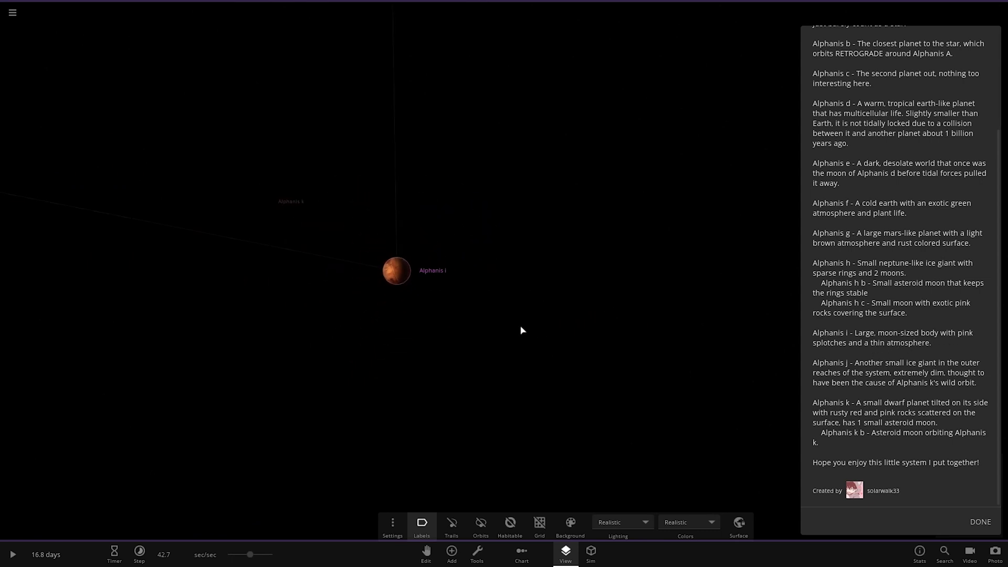
- Focus Alphanis j, show orbit lines again and switch Lighting to Studio
{"action": "left_click", "coordinate": [396, 271]}
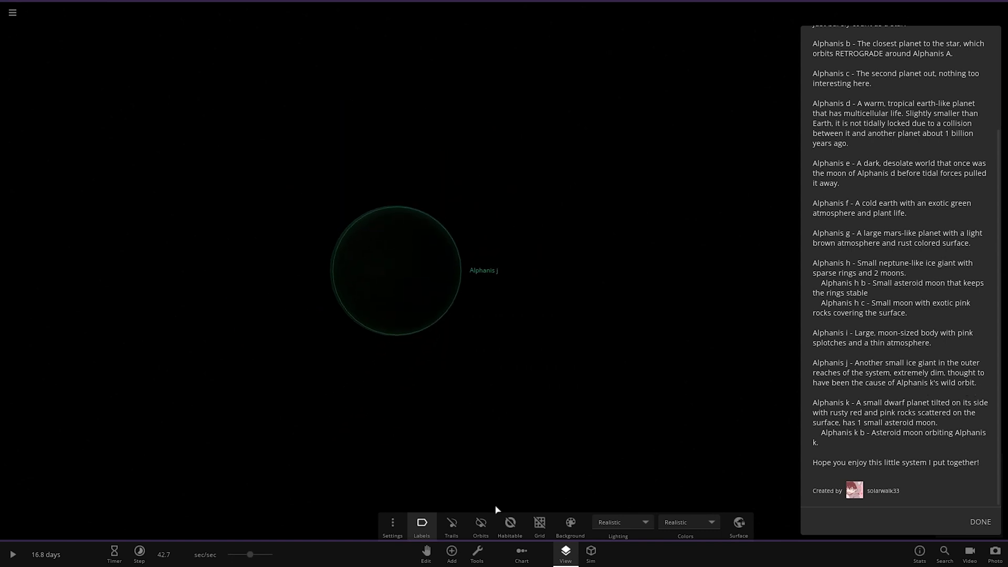
{"action": "left_click", "coordinate": [481, 521]}
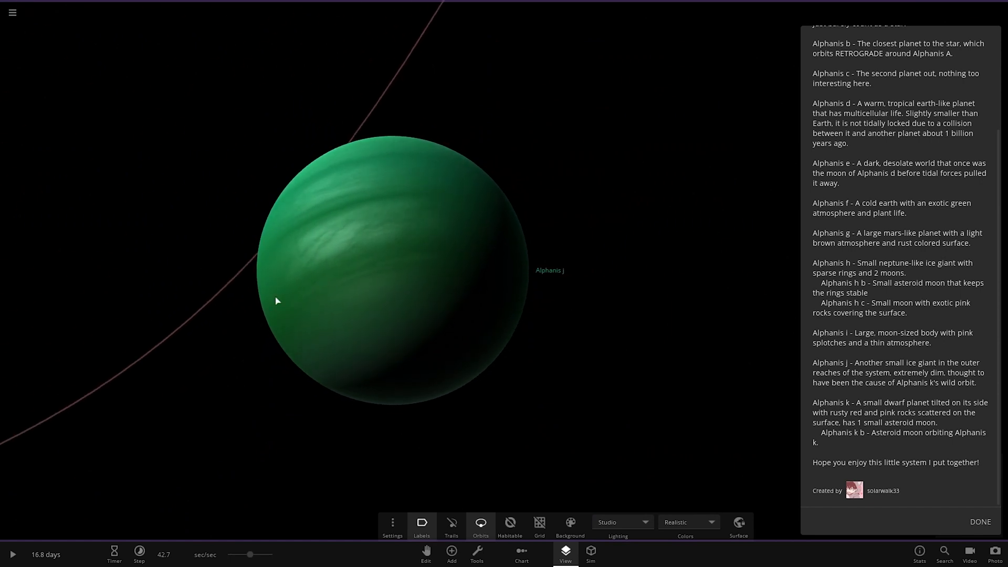
{"action": "left_click", "coordinate": [622, 522]}
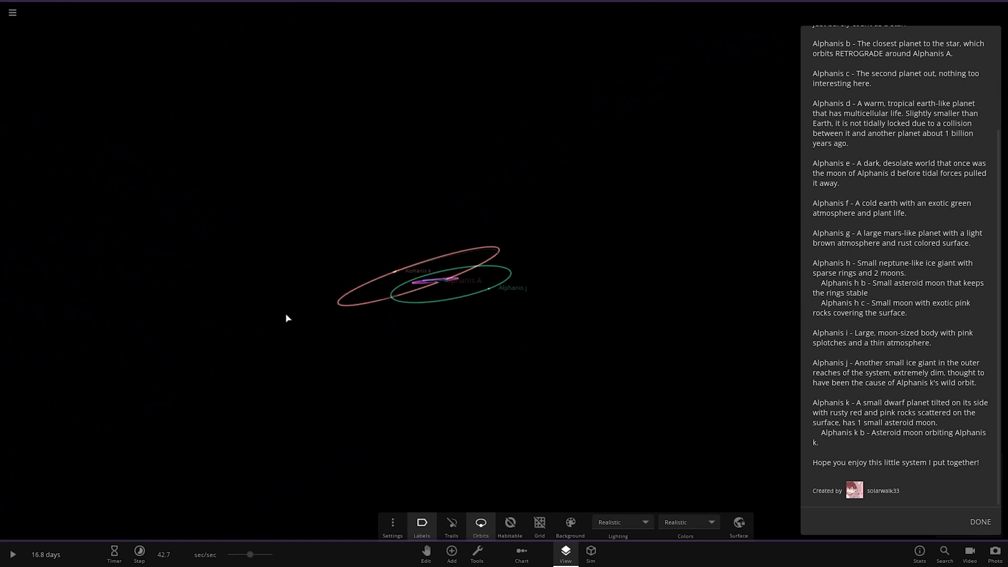
- Rotate the view, toggle Labels, and focus on the dwarf planet's small moon
{"action": "left_click_drag", "start_coordinate": [285, 318], "coordinate": [611, 411]}
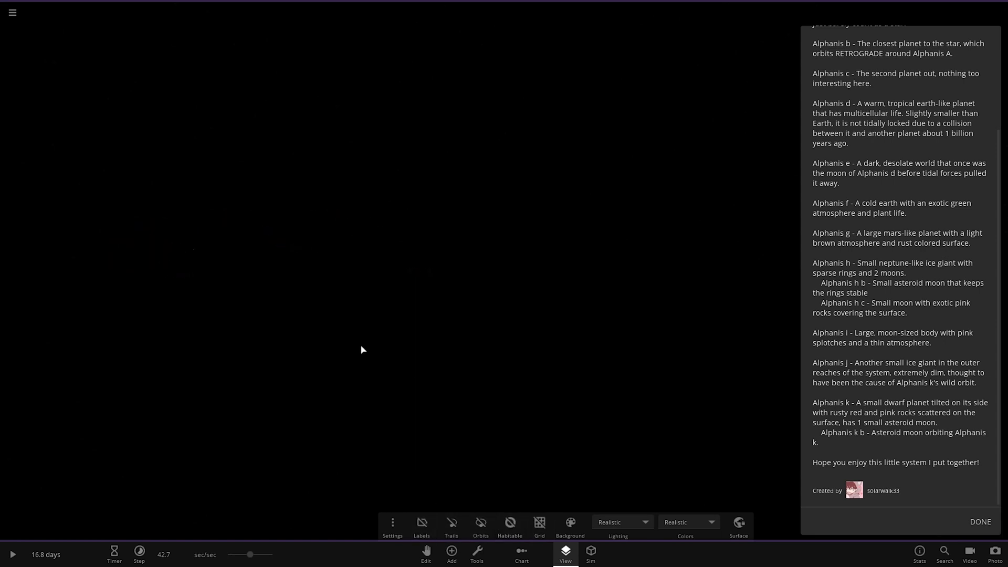
{"action": "mouse_move", "coordinate": [430, 284]}
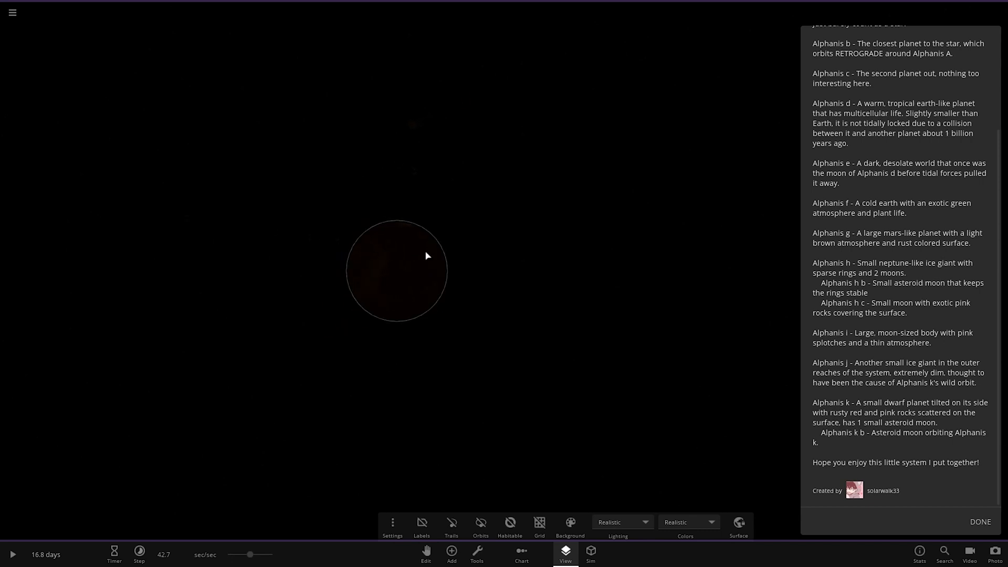
{"action": "left_click", "coordinate": [422, 523]}
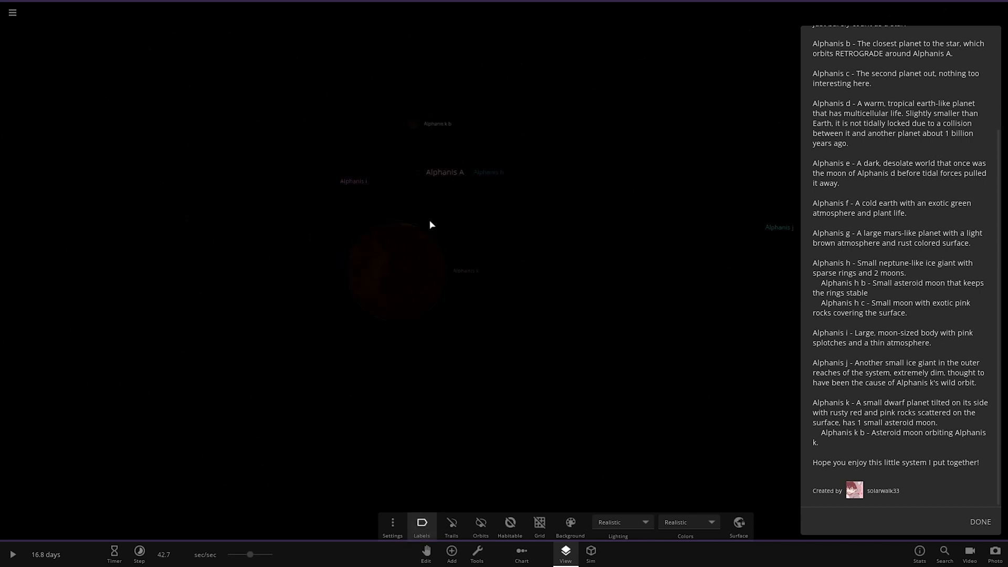
{"action": "left_click", "coordinate": [422, 523]}
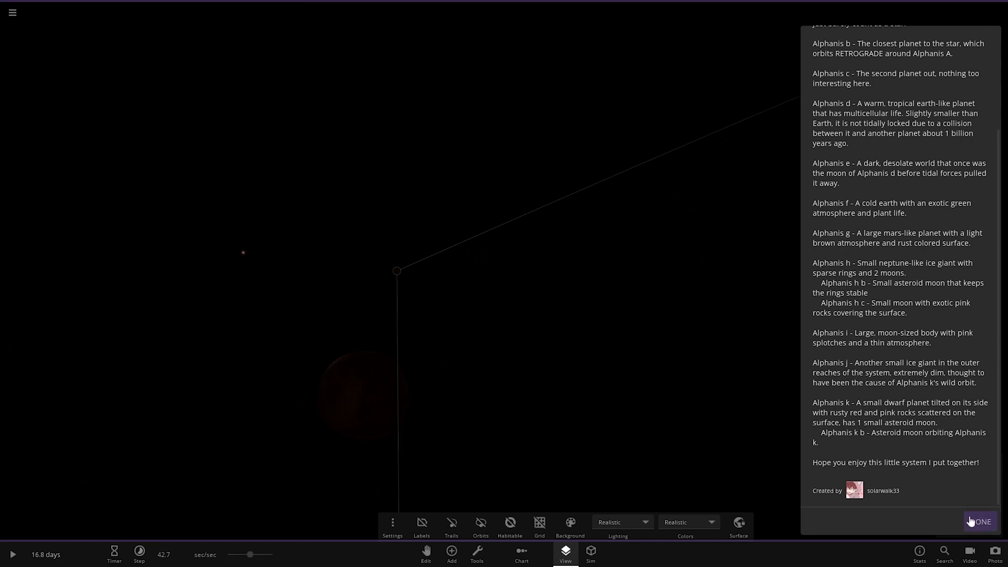
- Close the Alphanis System description panel with DONE, leaving Alphanis k b's stats visible
{"action": "left_click", "coordinate": [980, 520]}
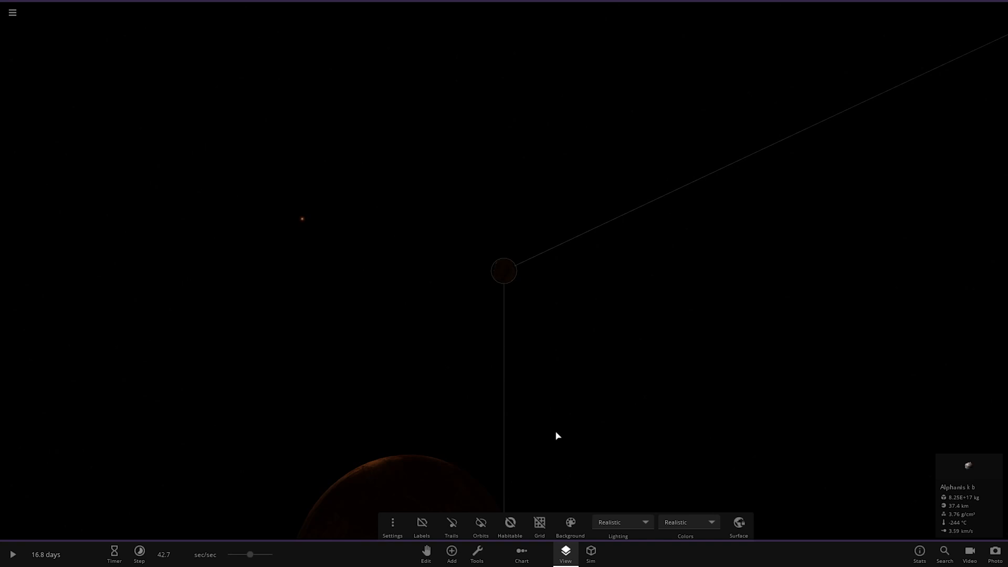
{"action": "mouse_move", "coordinate": [609, 476]}
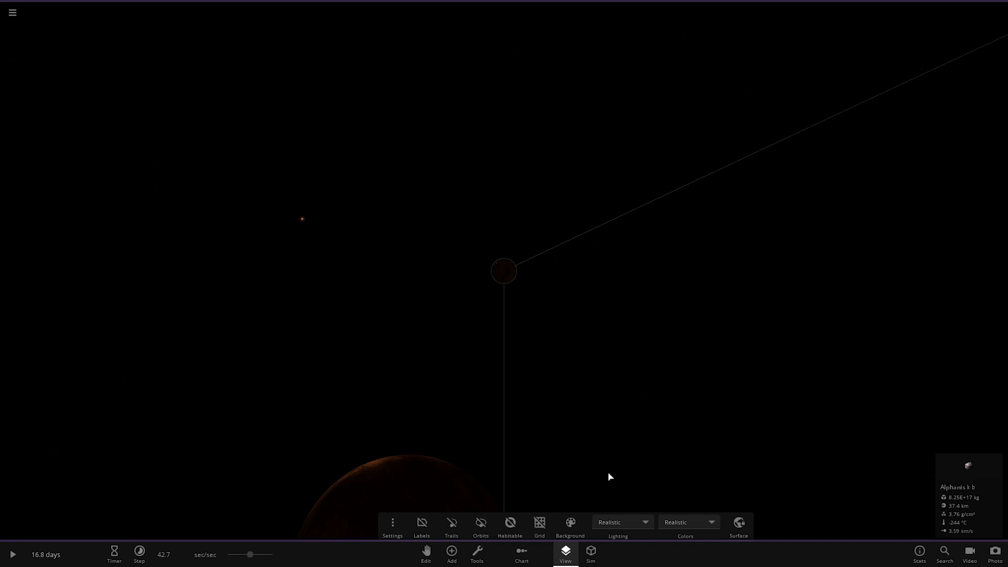